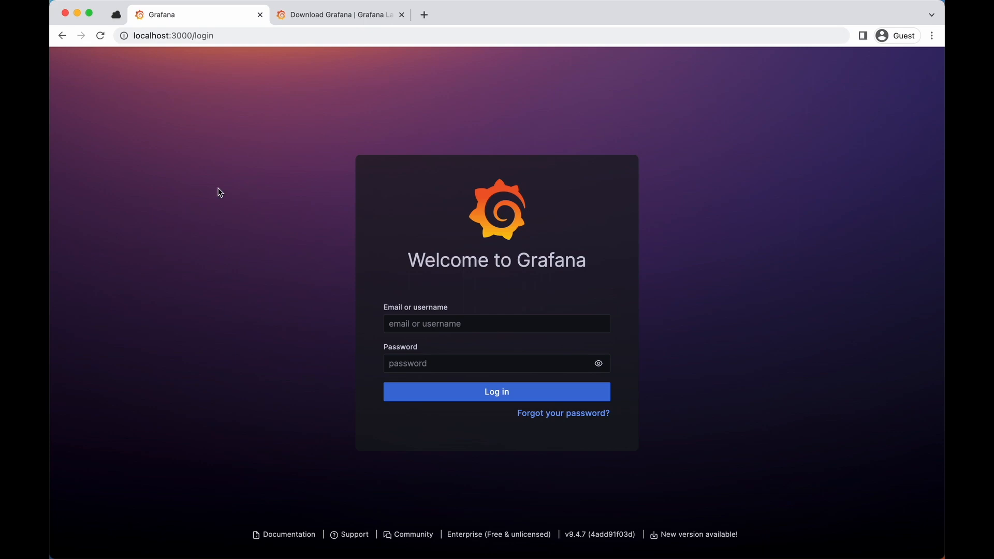
- Enter the username 'admin' on the Grafana login page
left_click(339, 14)
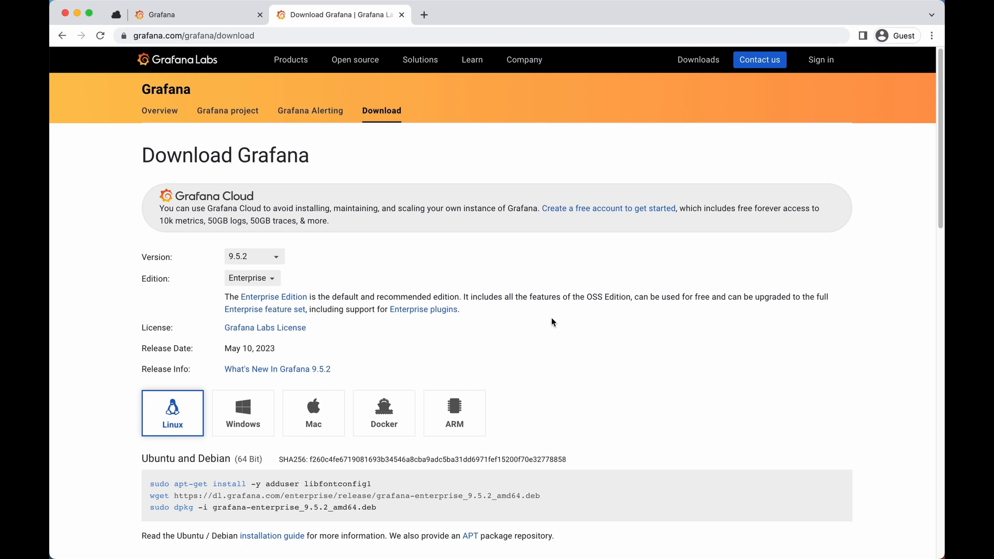
mouse_move(552, 316)
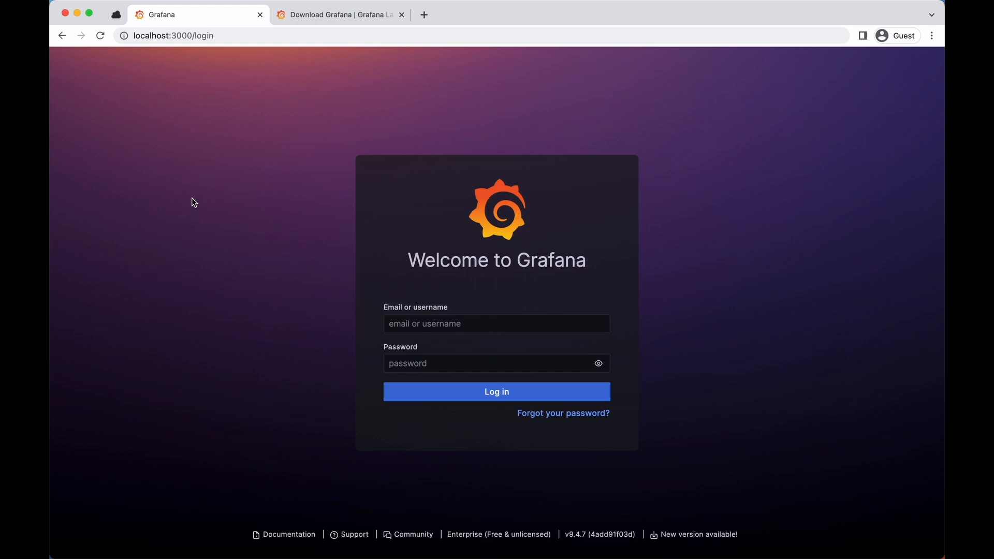
left_click(496, 323)
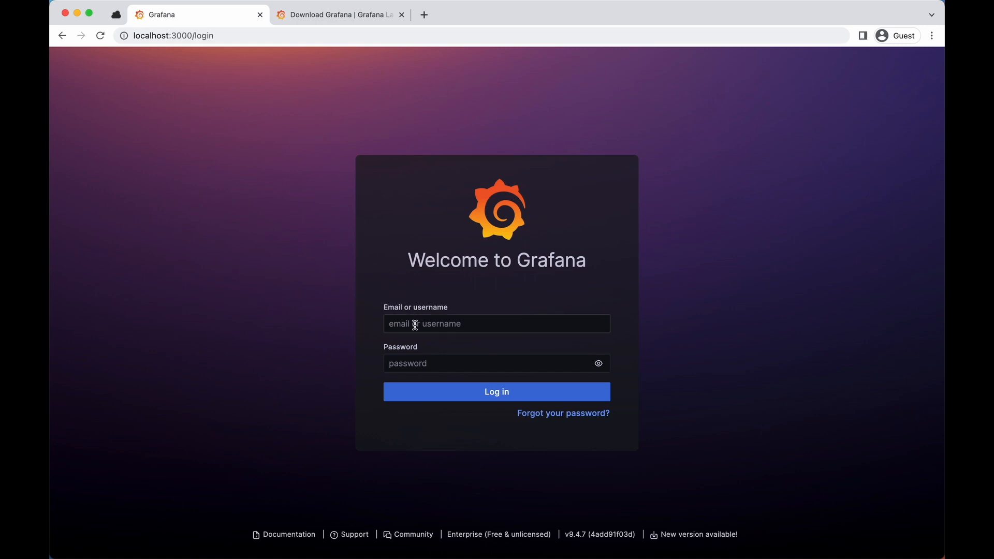
type("admin")
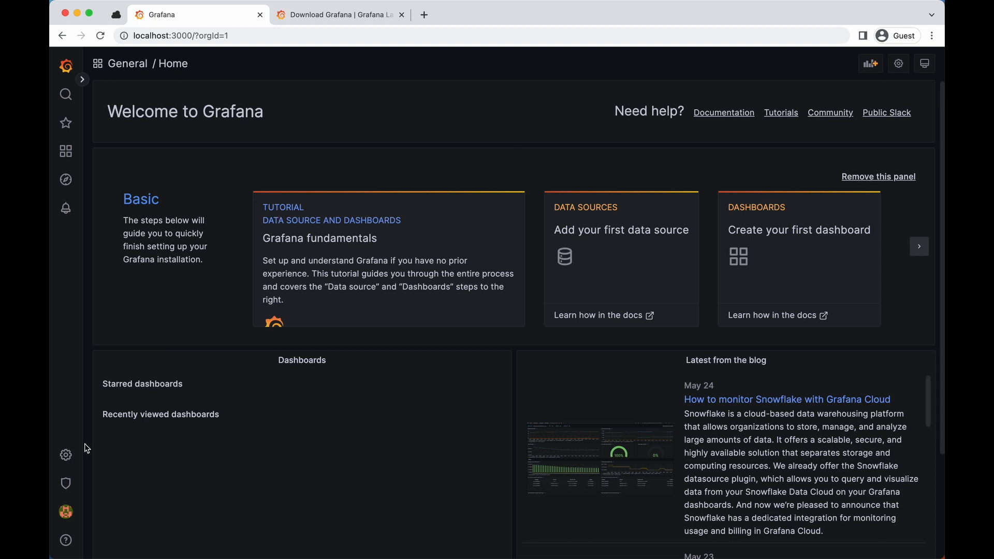
- Reach Configuration > Data sources and begin adding a new data source
left_click(66, 455)
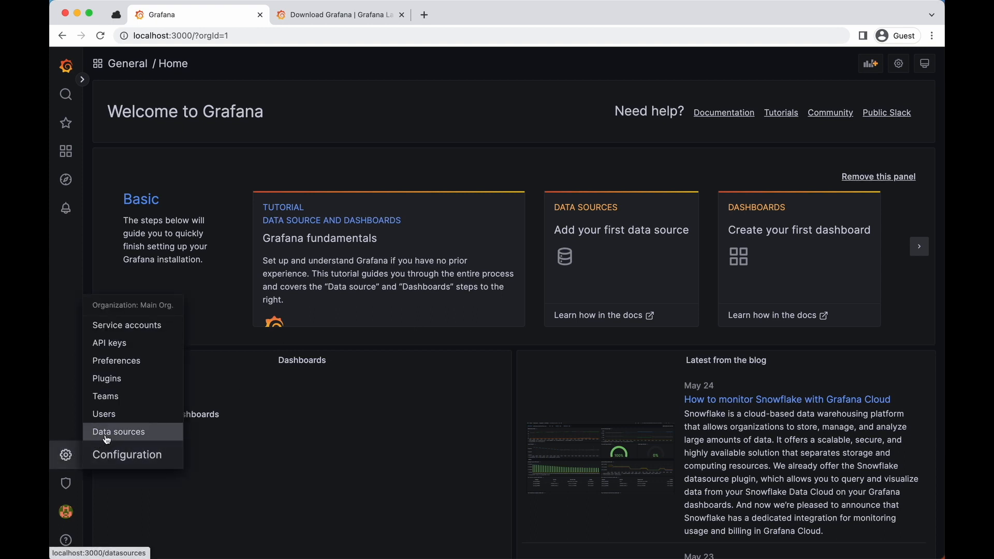
left_click(118, 432)
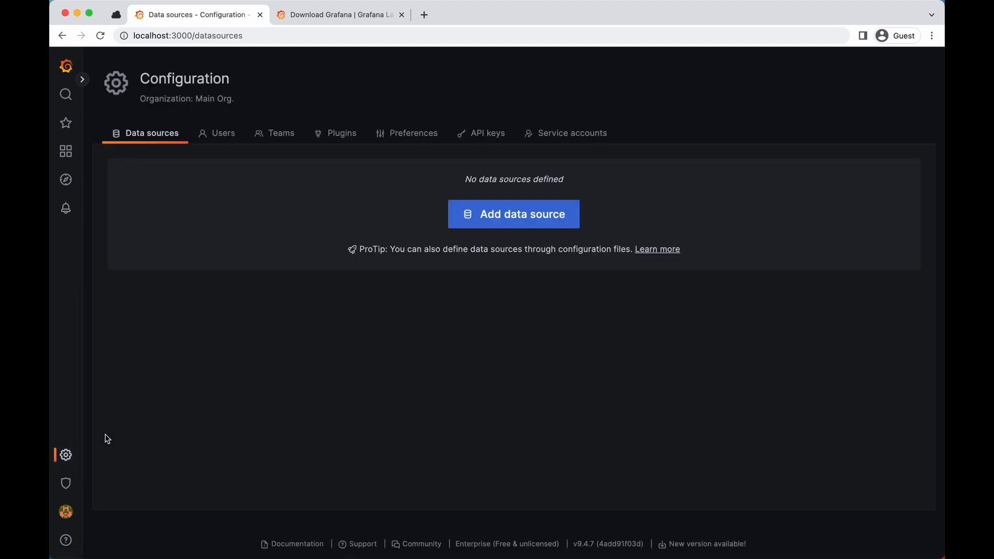
mouse_move(505, 226)
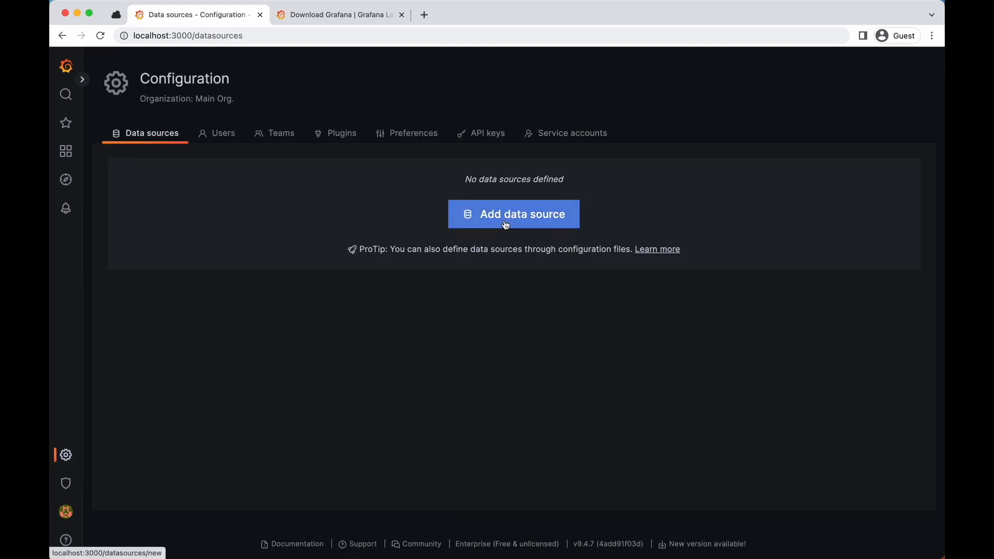
left_click(513, 213)
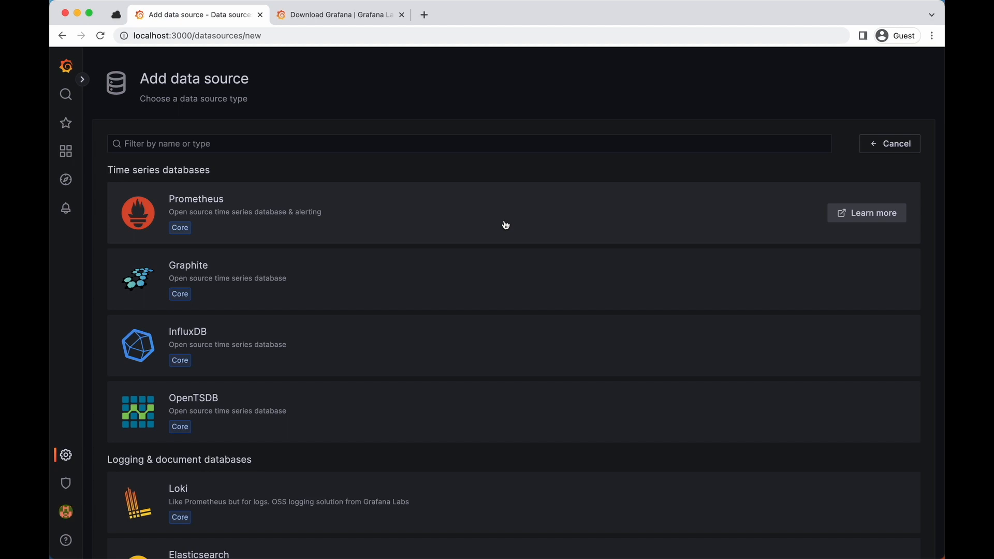
scroll("down", 3)
type("http://localhost")
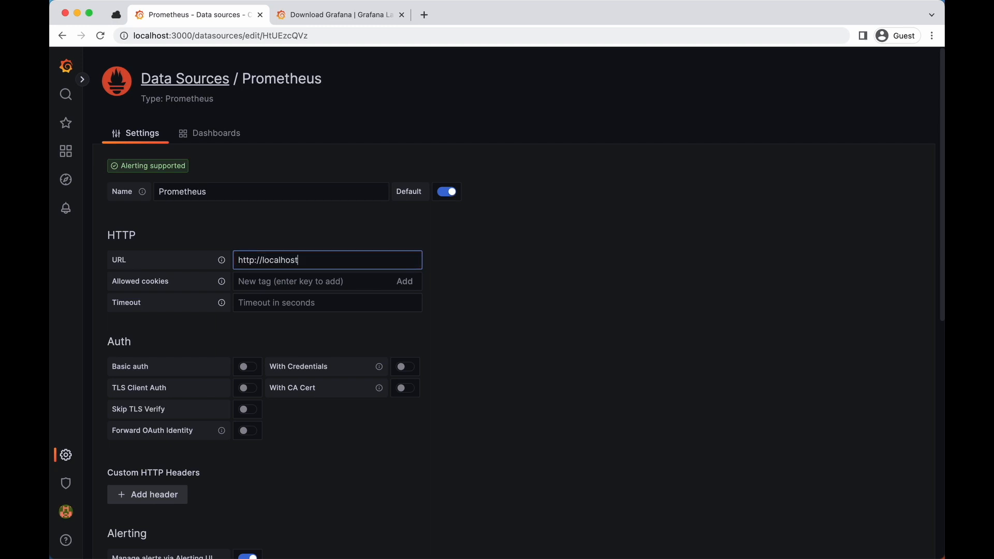
type(":9090")
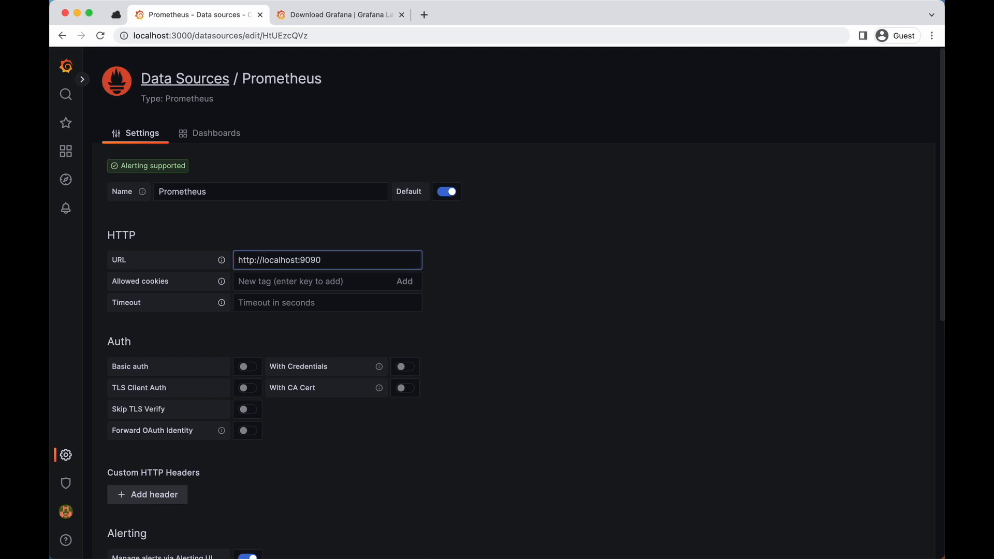
scroll("down", 3)
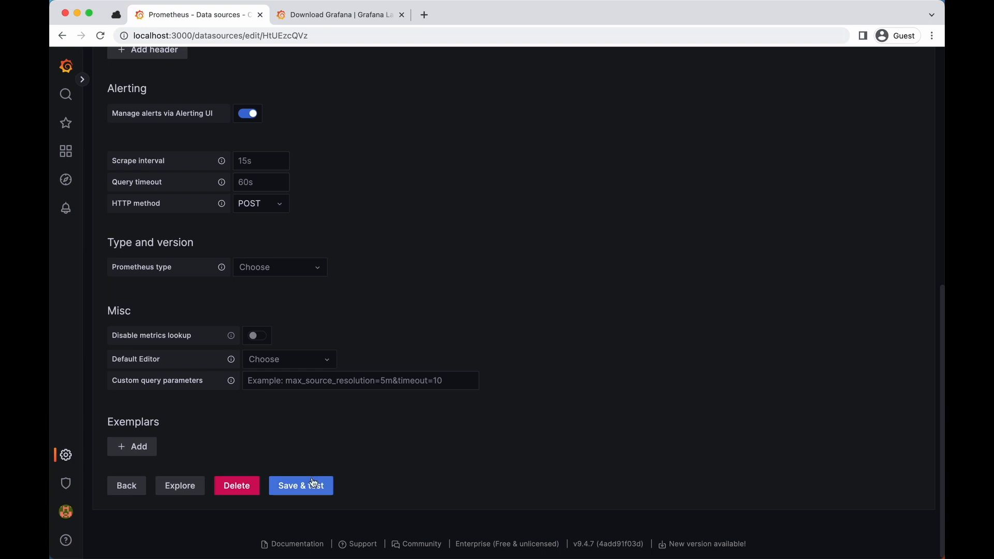
left_click(300, 485)
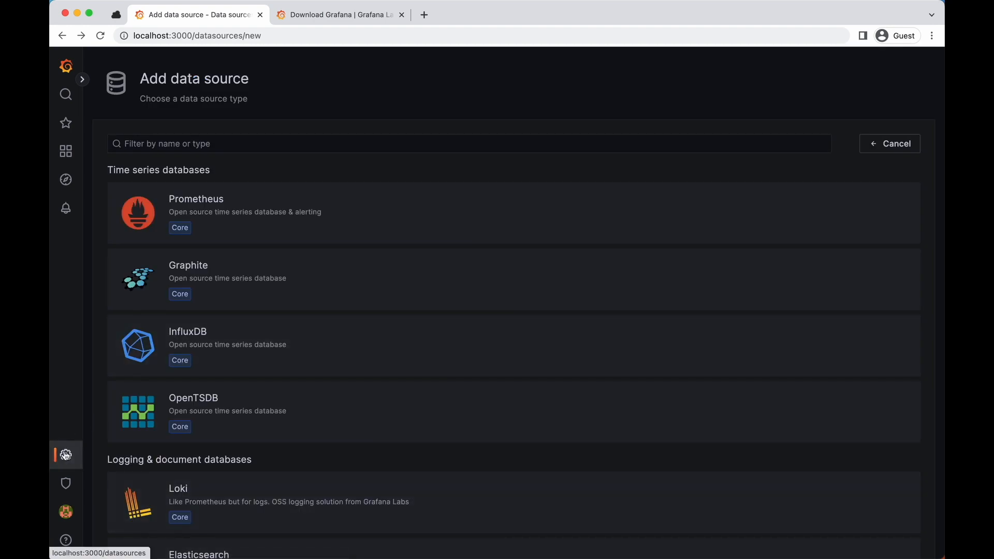
- Return to the data sources list showing Prometheus at localhost:9090 as default
left_click(889, 143)
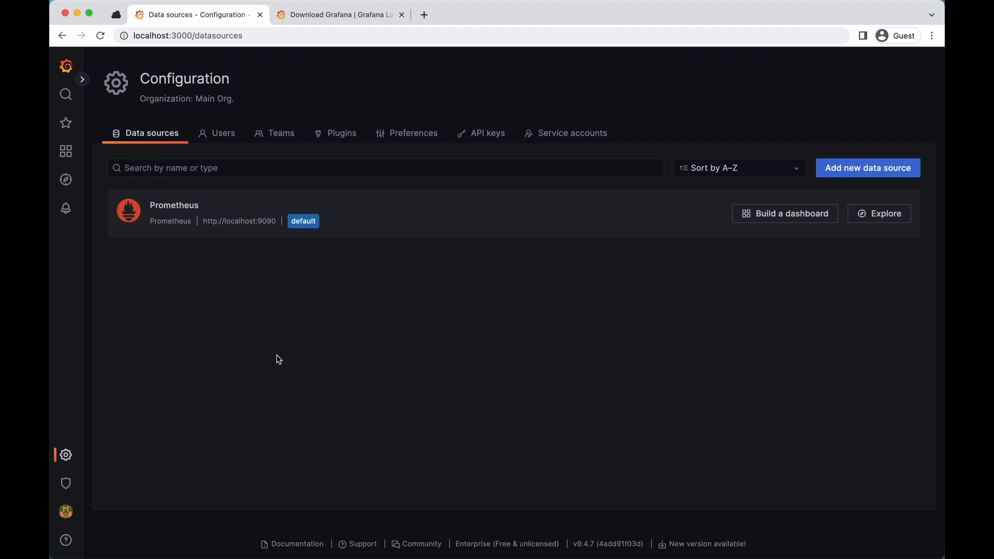
mouse_move(423, 329)
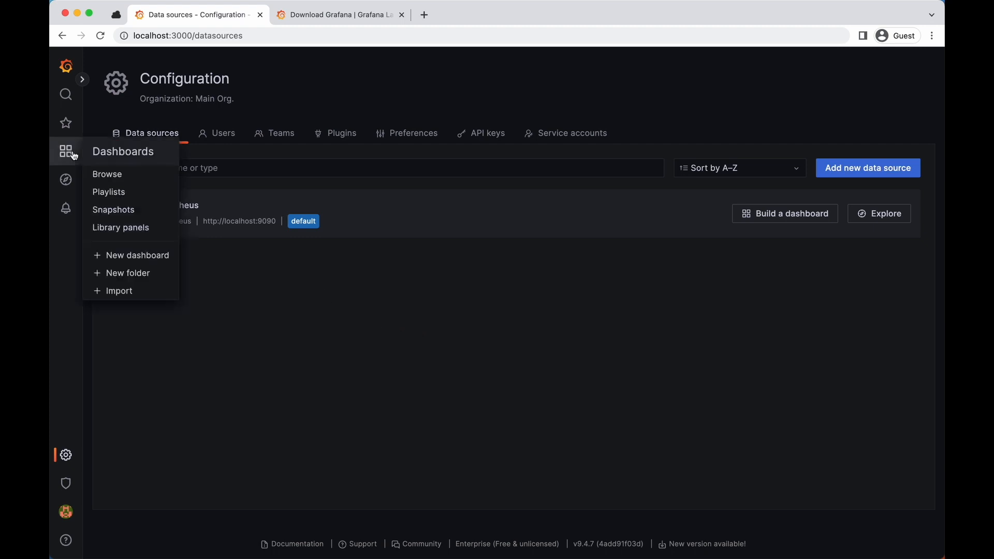
- Load the pasted OpenNebula dashboard JSON in Import and choose the default Prometheus source
left_click(118, 291)
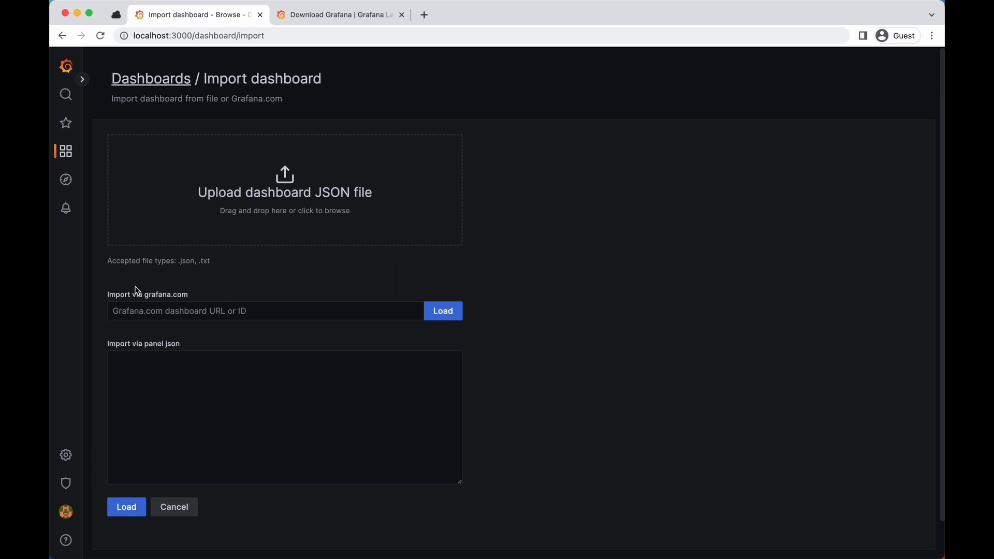
left_click(249, 404)
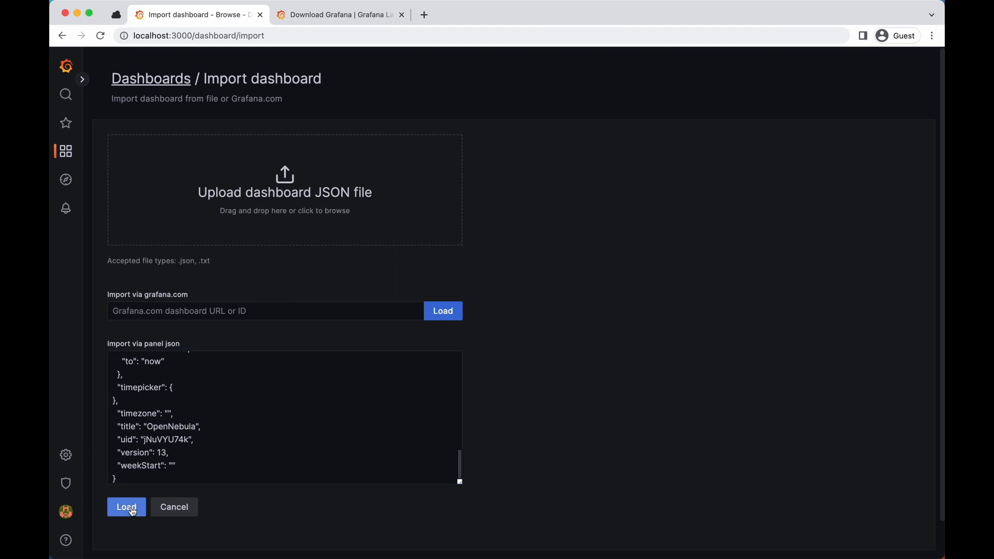
left_click(125, 506)
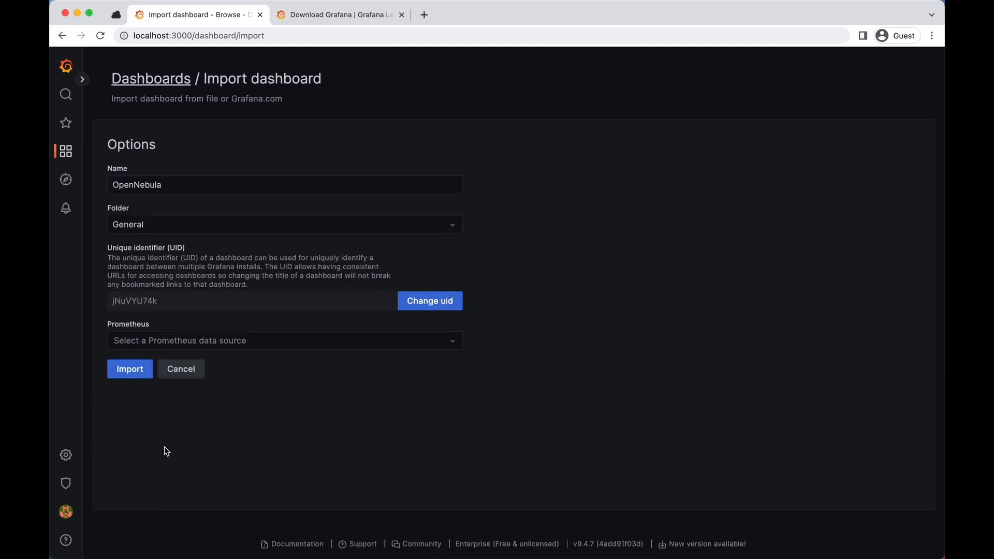
left_click(284, 340)
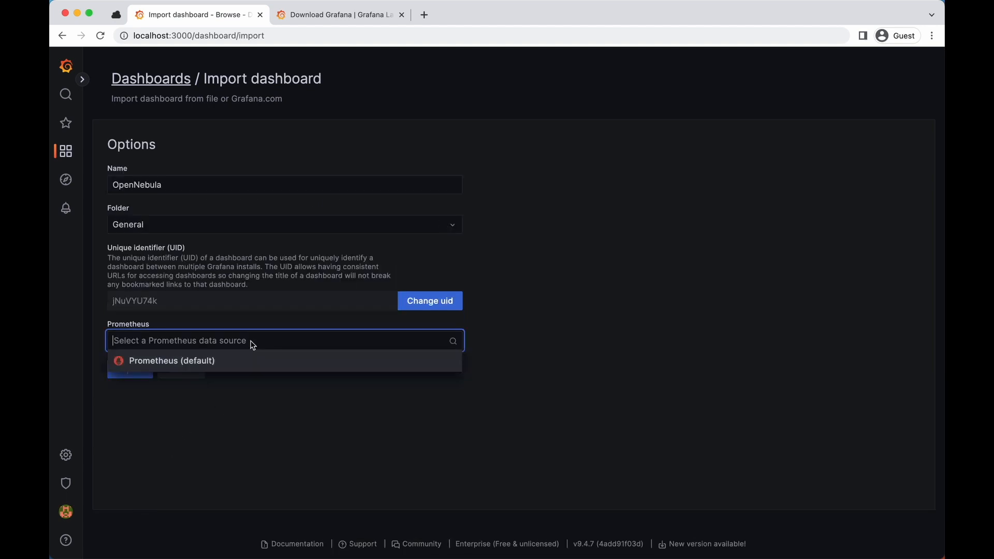
left_click(172, 360)
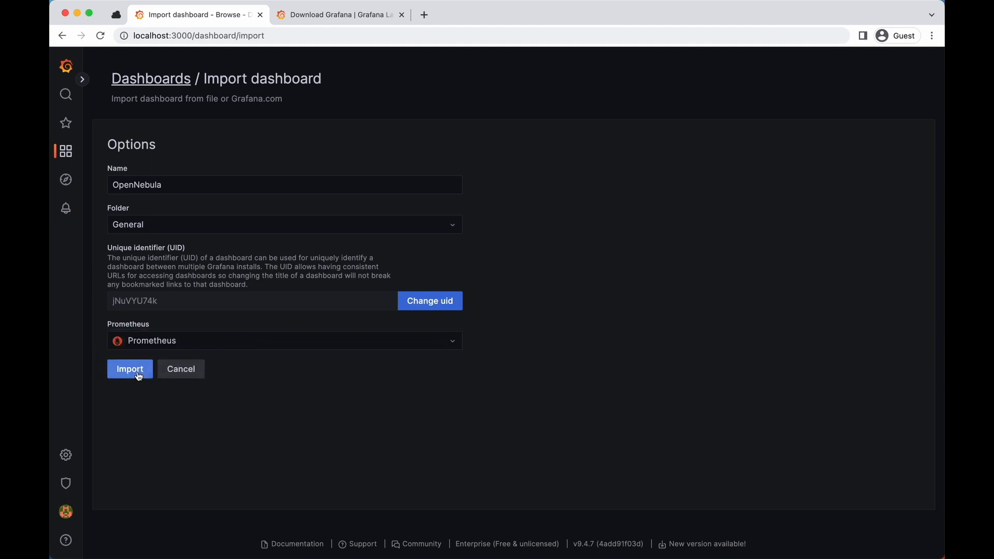
- Import the OpenNebula dashboard, then go to the Alerting section
left_click(129, 368)
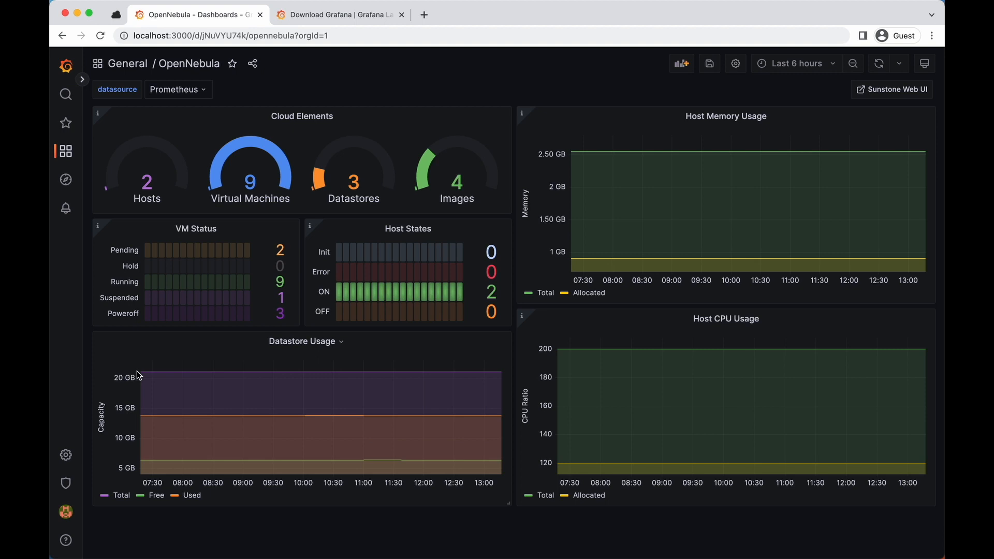
mouse_move(603, 255)
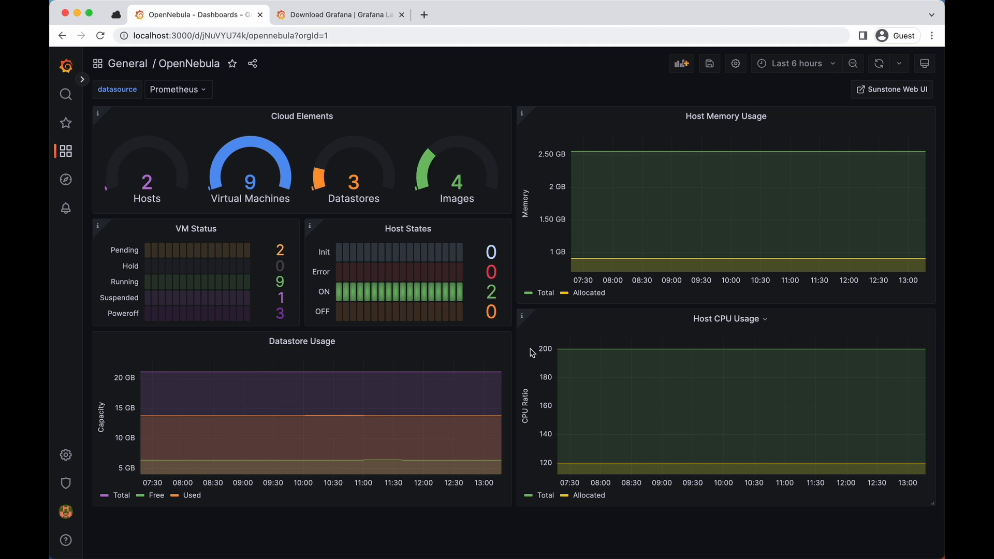
left_click(66, 208)
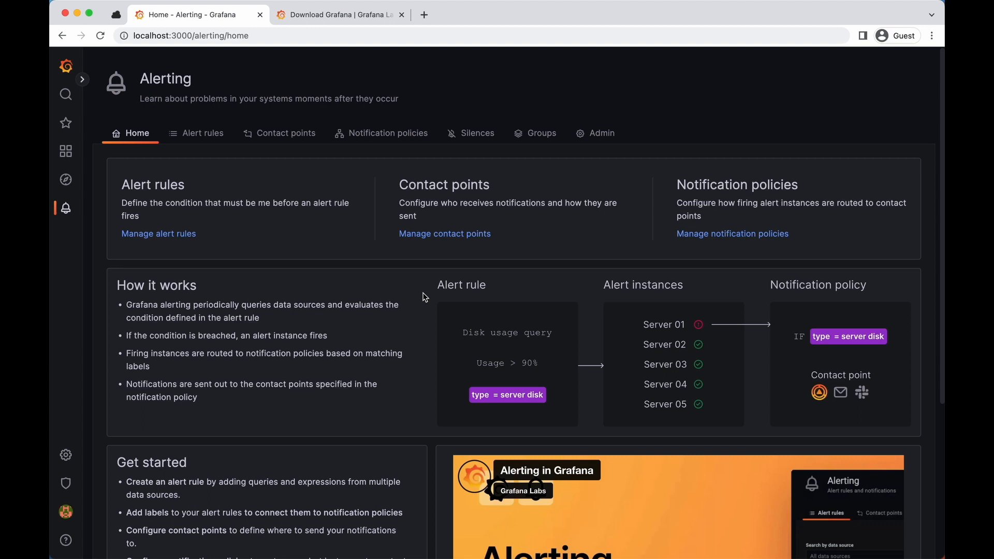
- Show the 12 OpenNebula alert rules and expand the OpenNebulaHosts group
left_click(202, 134)
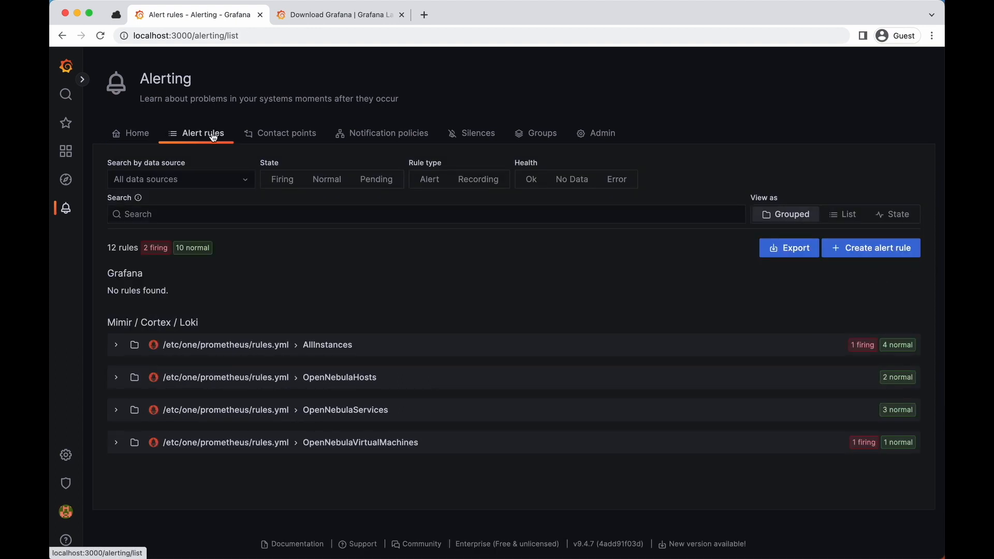
mouse_move(368, 193)
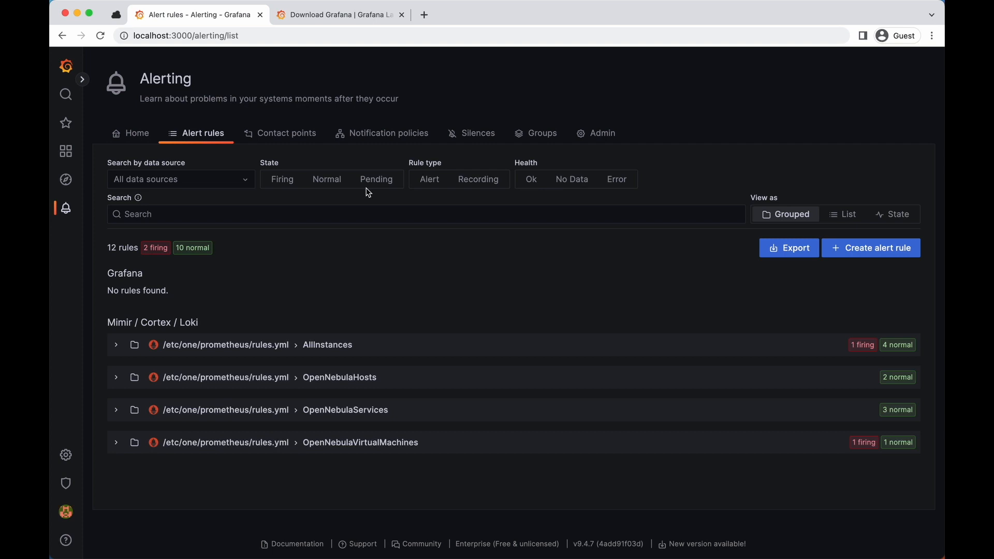
left_click(116, 377)
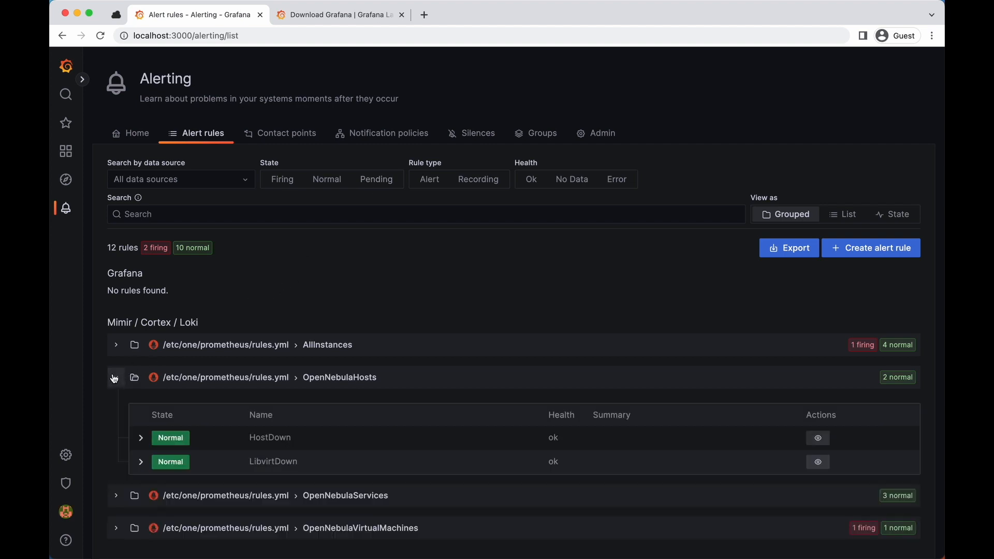
- Expand HostDown to view its critical severity, expression opennebula_host_state != 2 and description
left_click(140, 437)
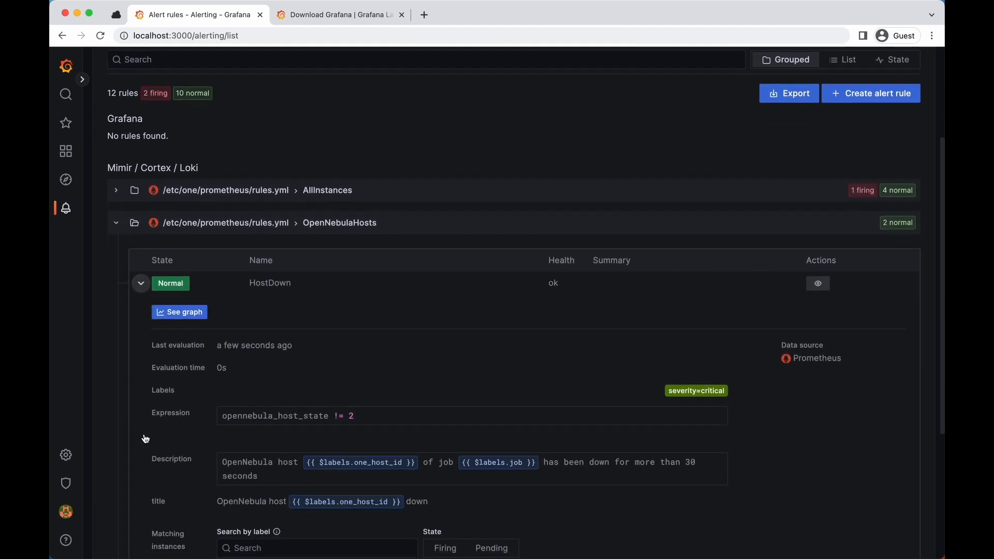
scroll("down", 3)
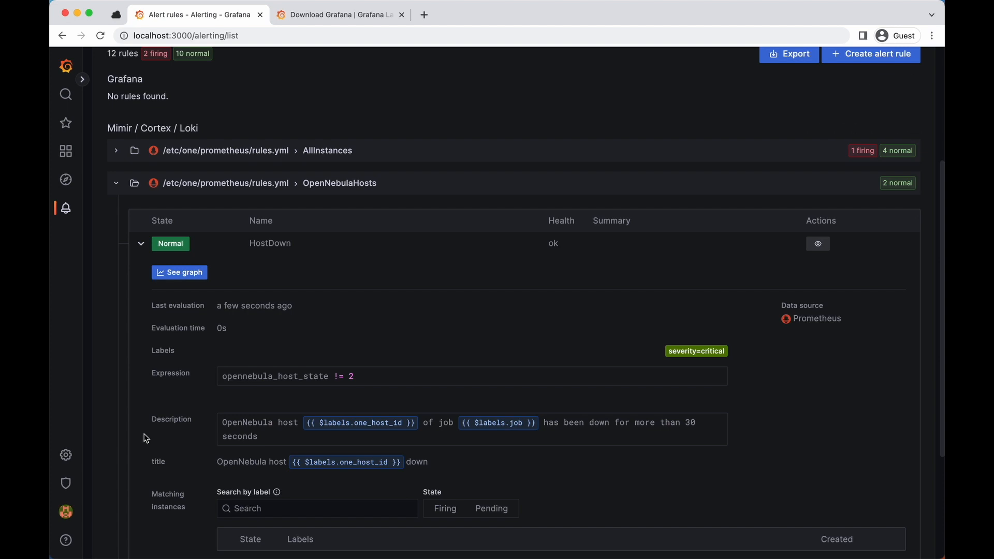
scroll("down", 3)
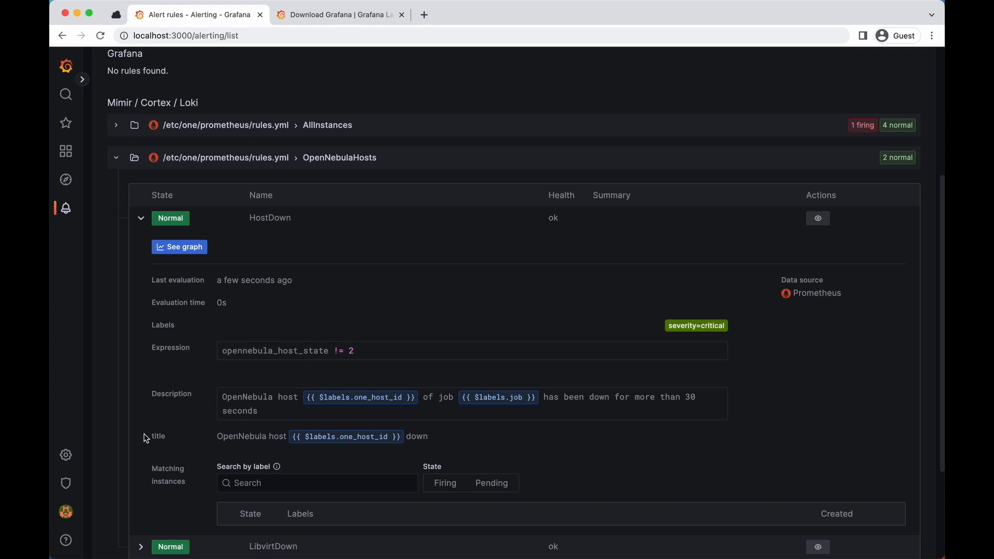
scroll("down", 3)
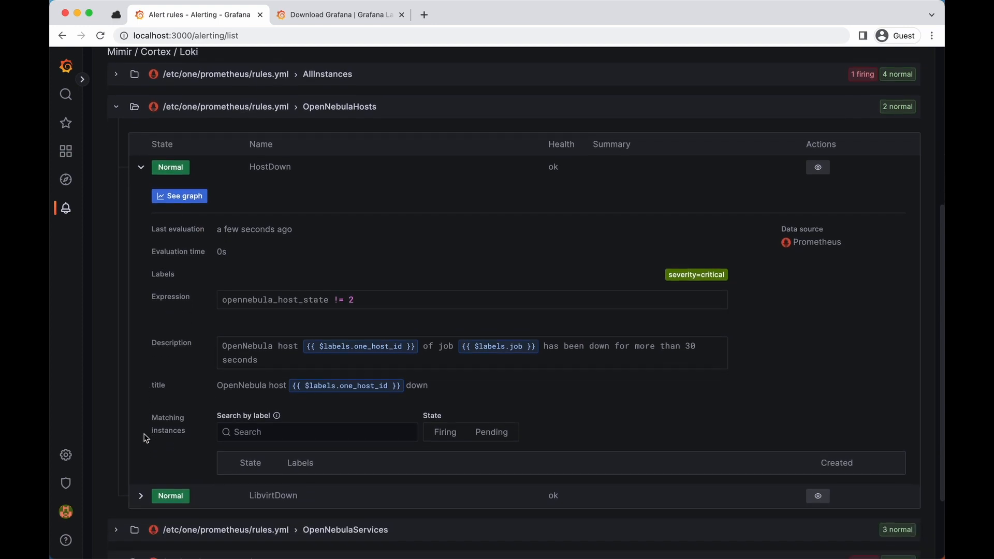
scroll("down", 3)
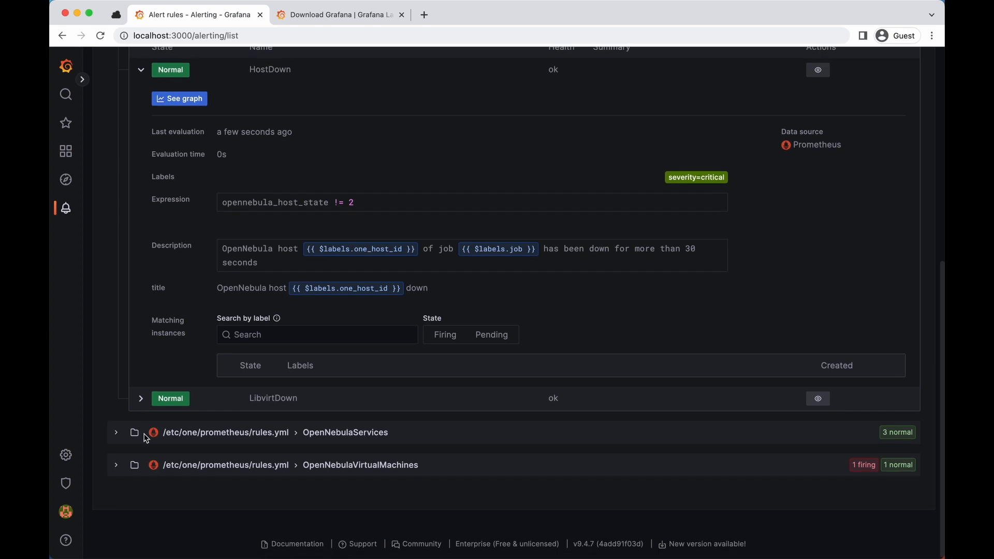